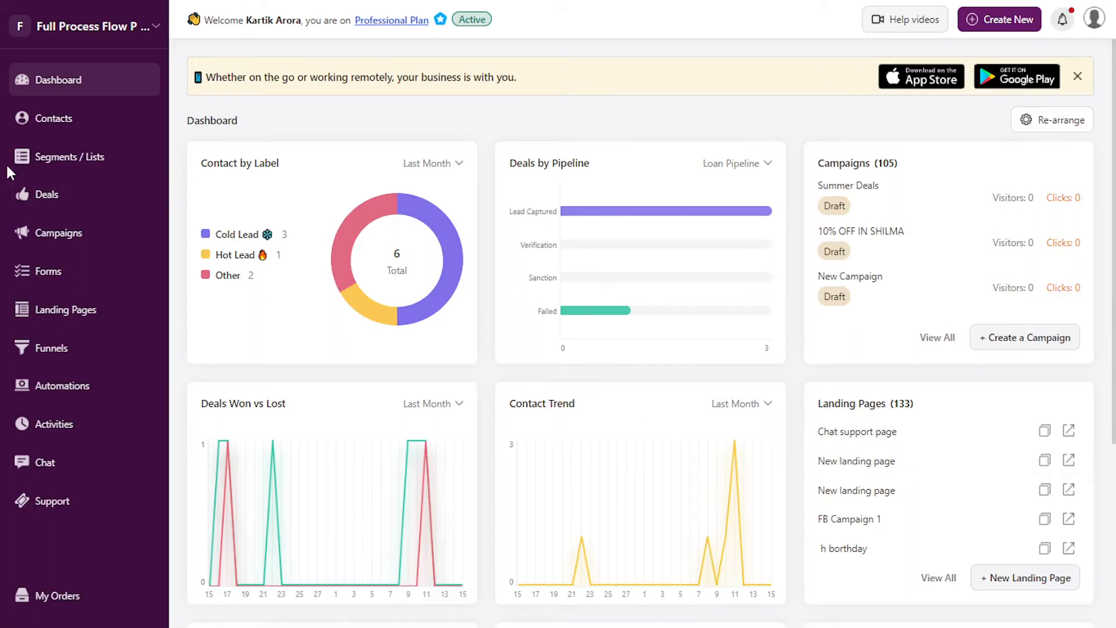
Switch from the dashboard to the My Deals table in the Lead Tracking pipeline
left_click(47, 194)
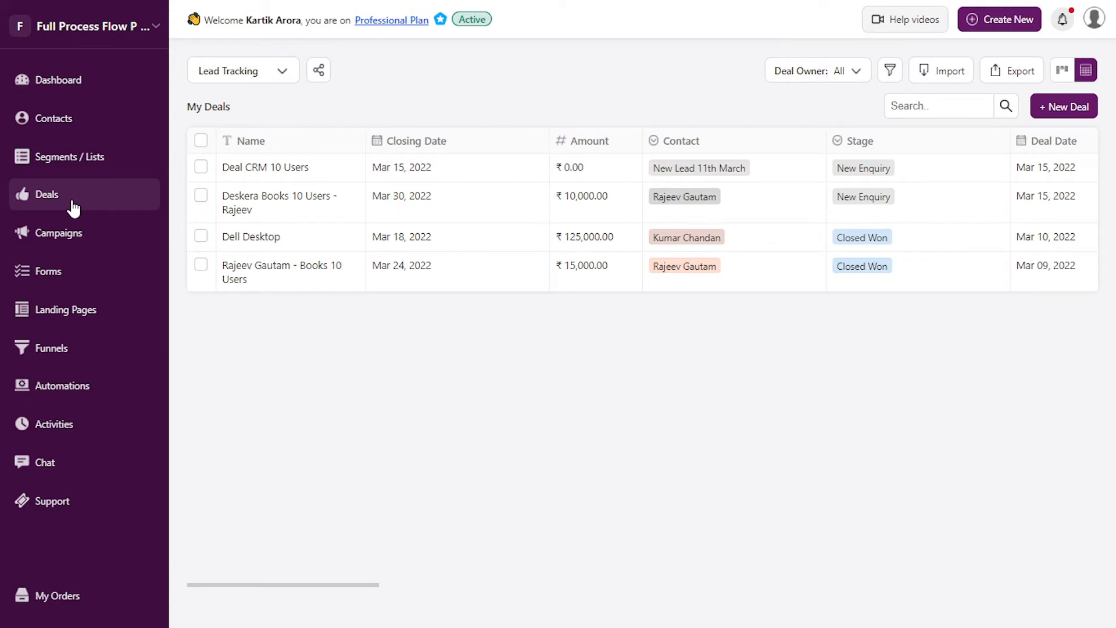
mouse_move(937, 136)
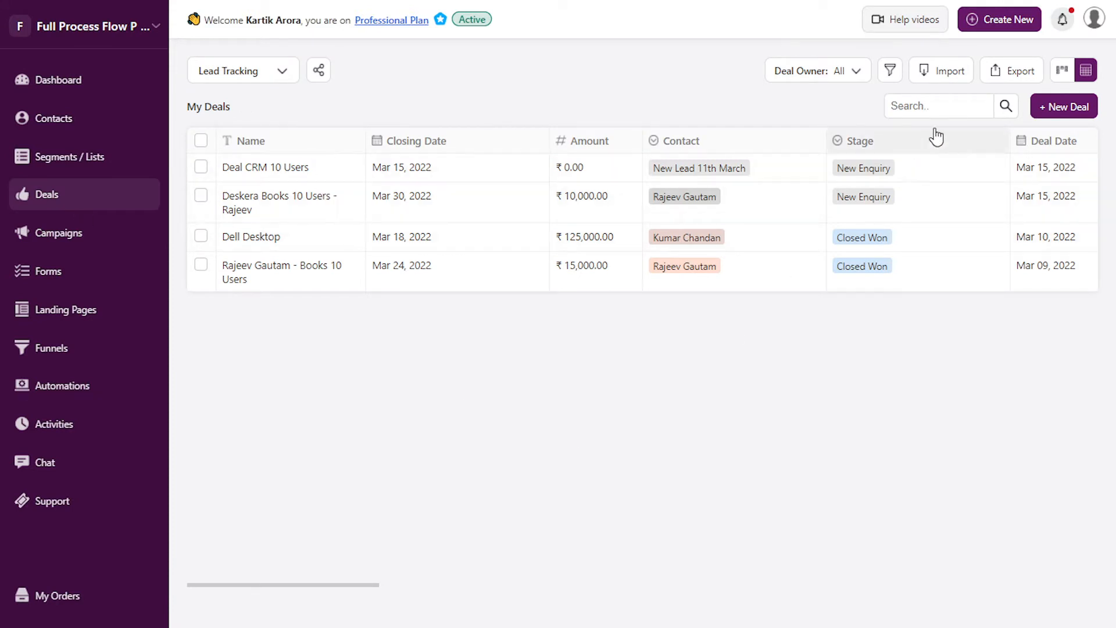
left_click(938, 106)
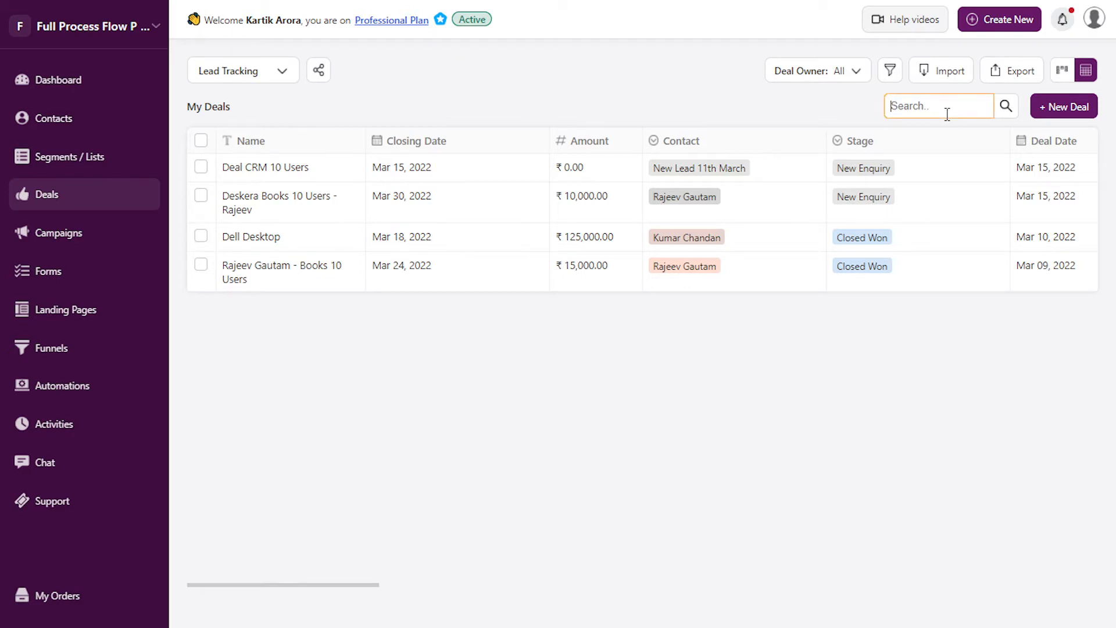
type("Desktop")
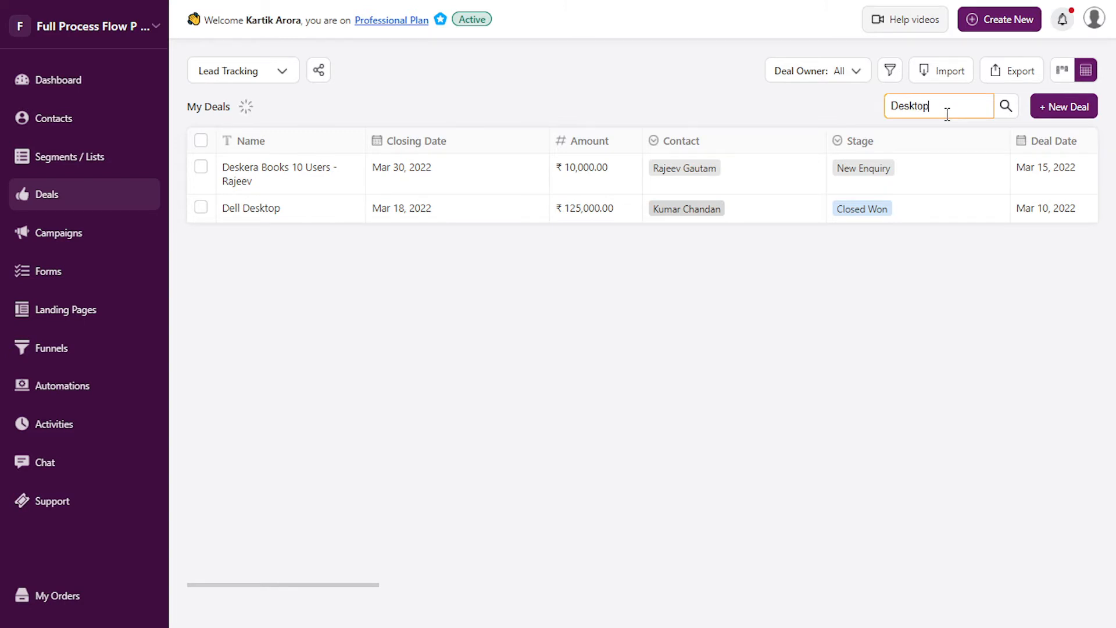
left_click(1005, 106)
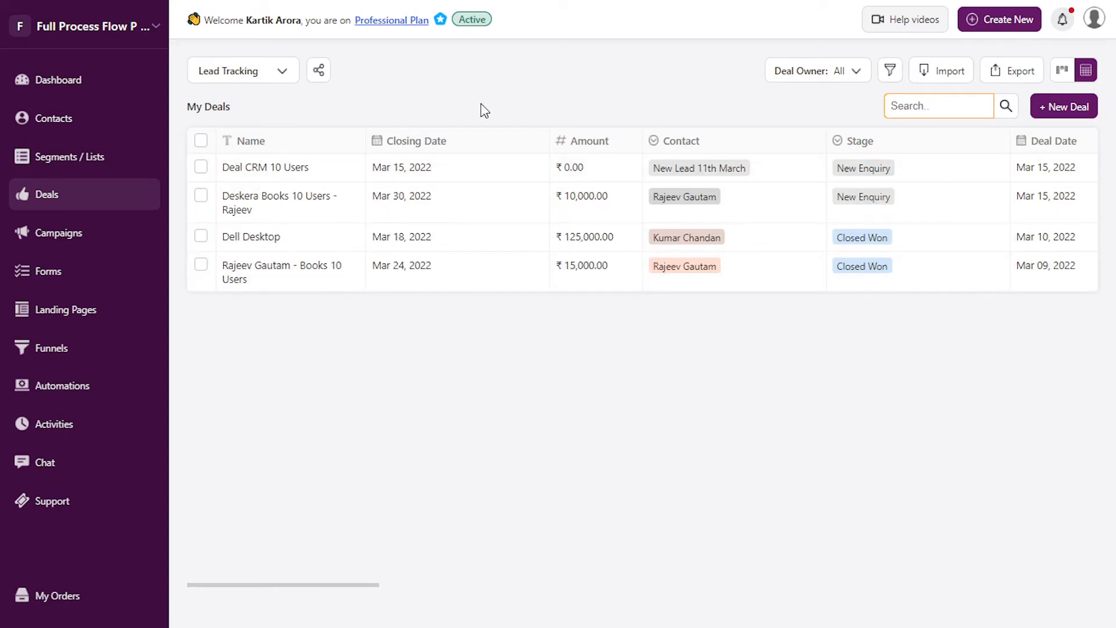
mouse_move(842, 76)
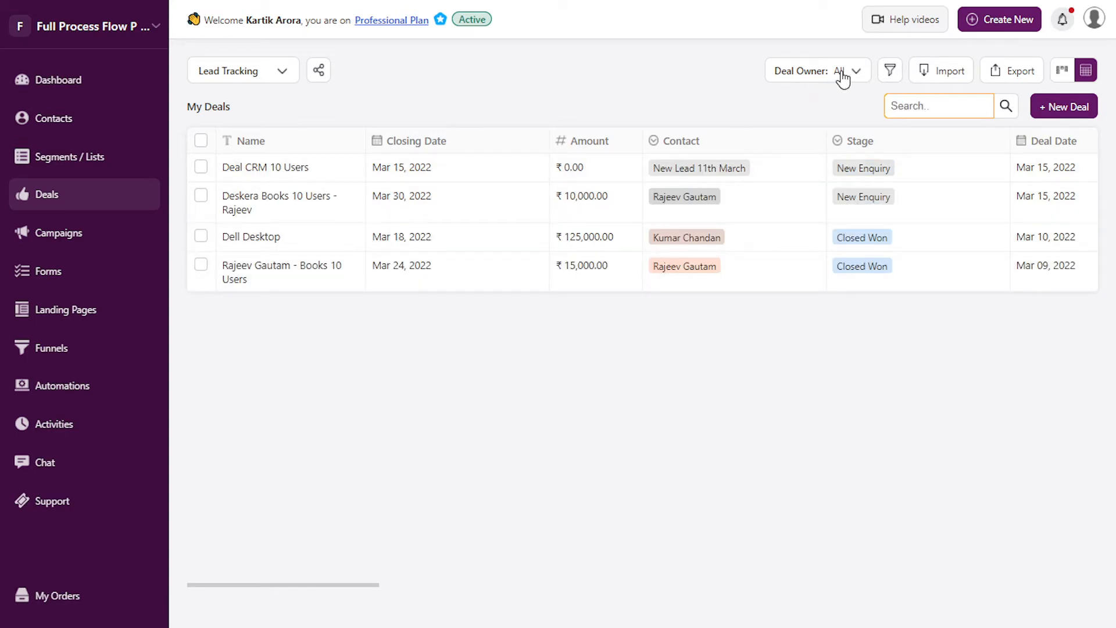
left_click(816, 70)
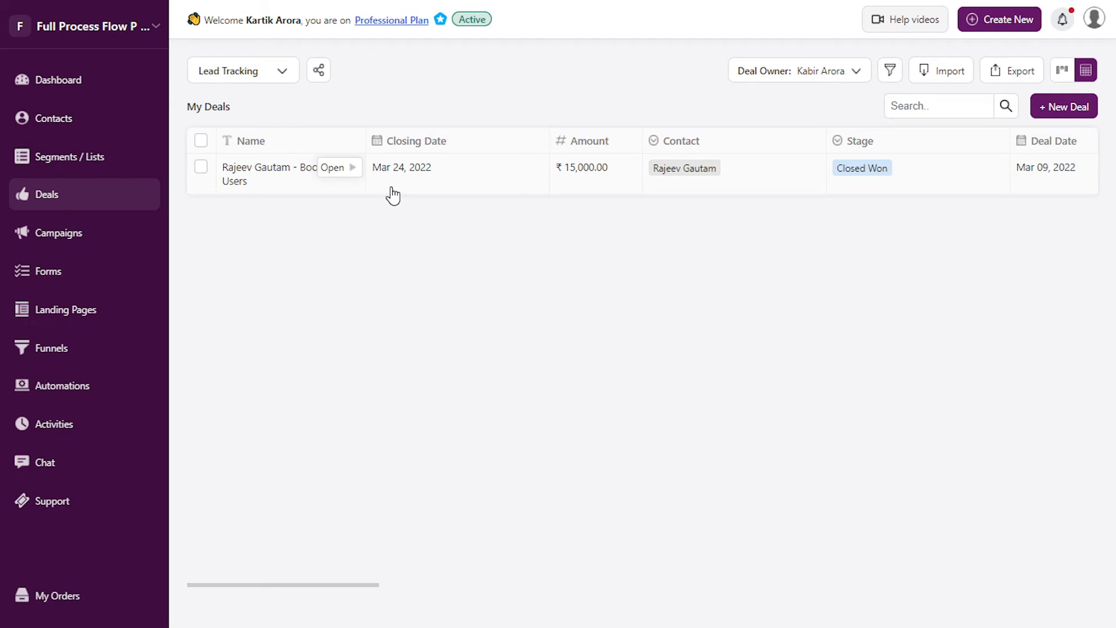
mouse_move(752, 246)
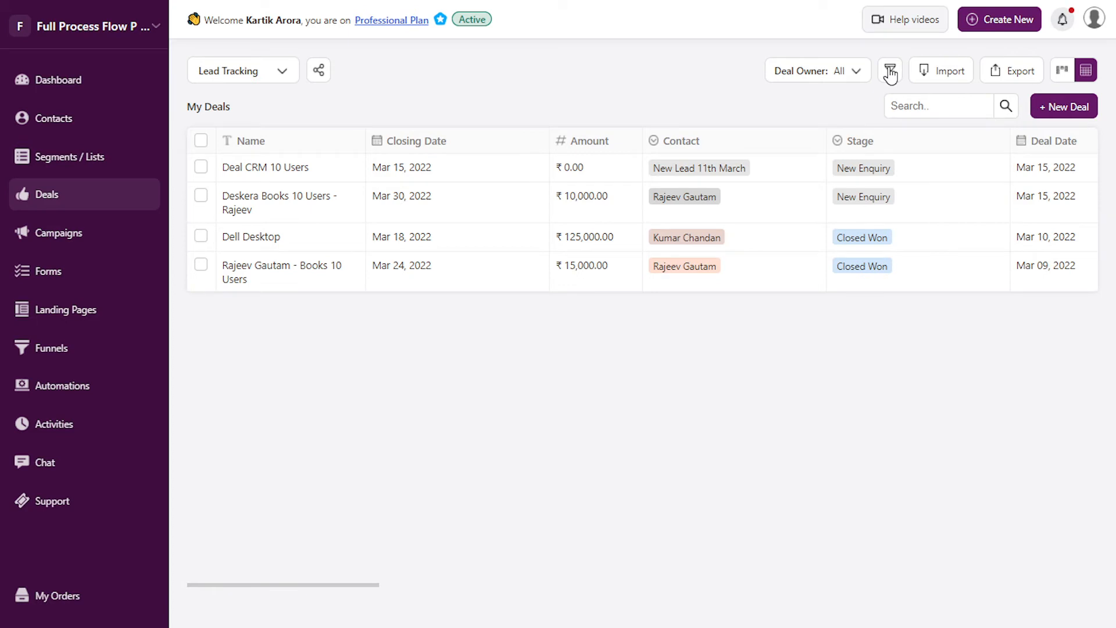
Add a new deal filter where Stage is Equal to New Enquiry
left_click(889, 70)
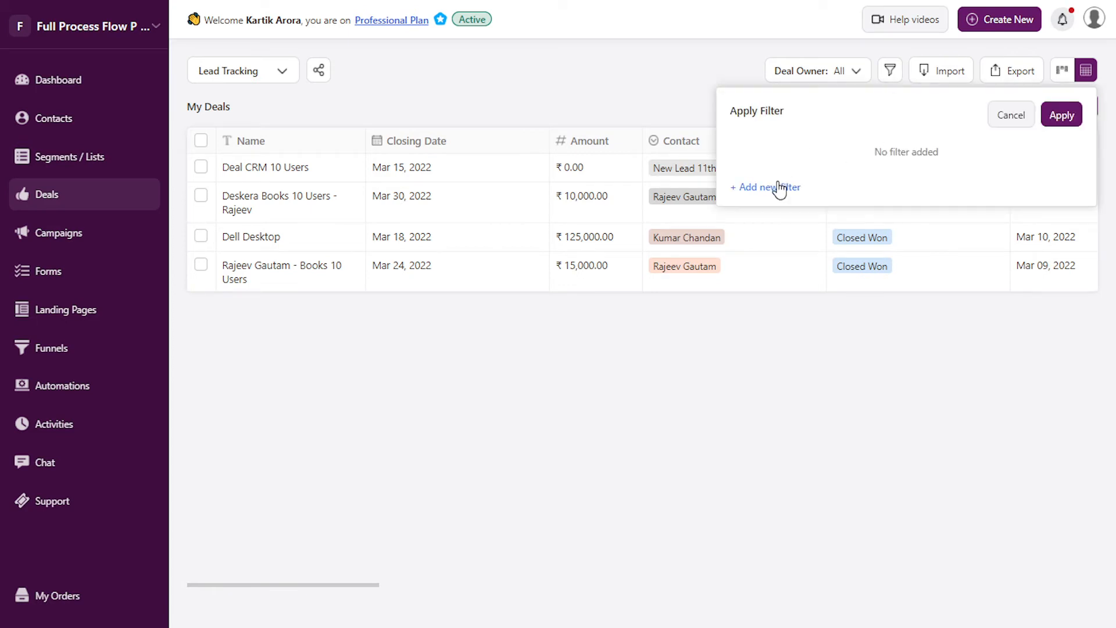
left_click(764, 186)
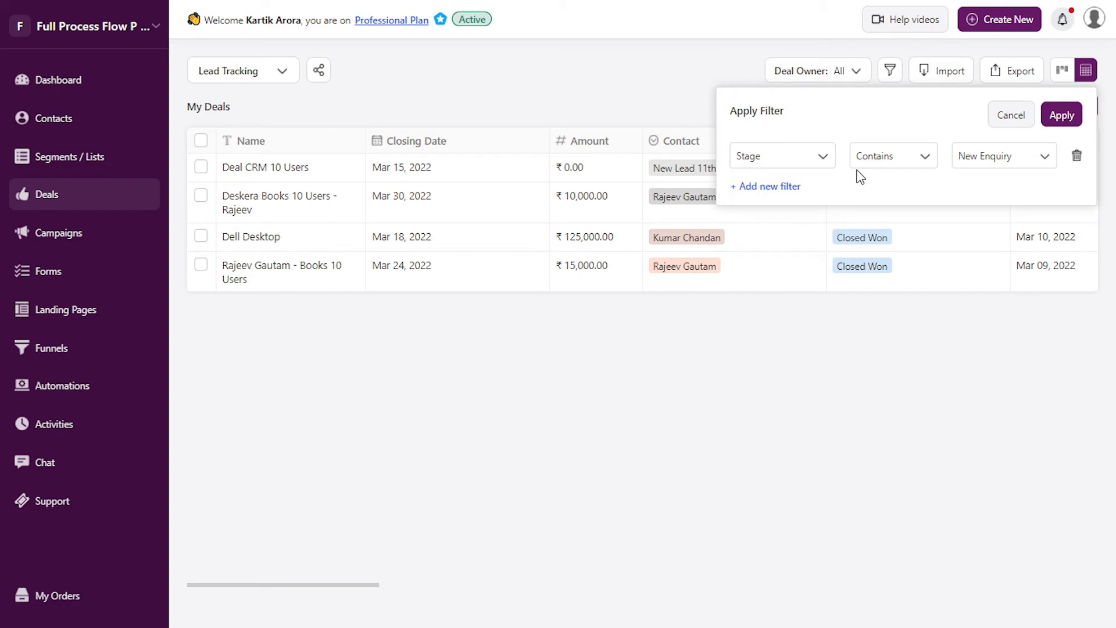
left_click(891, 155)
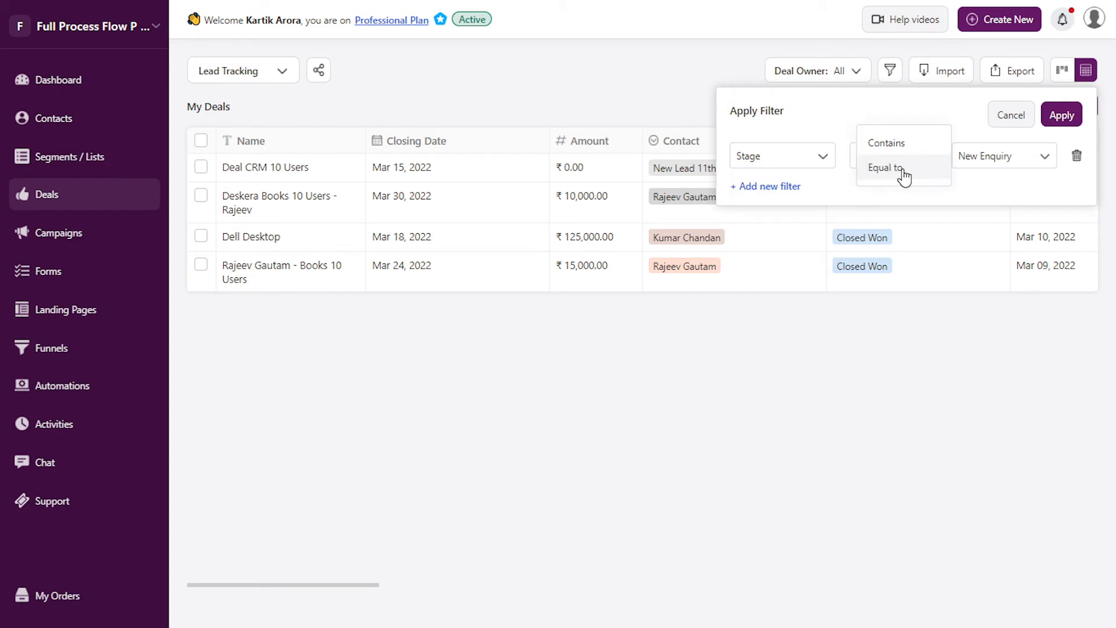
left_click(1060, 114)
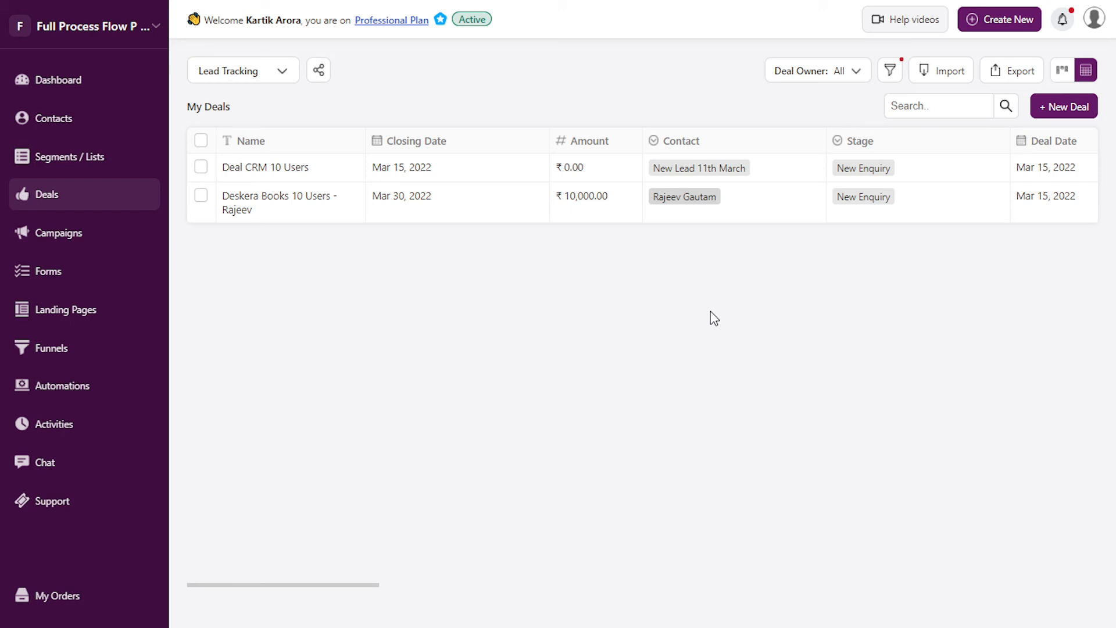
mouse_move(577, 297)
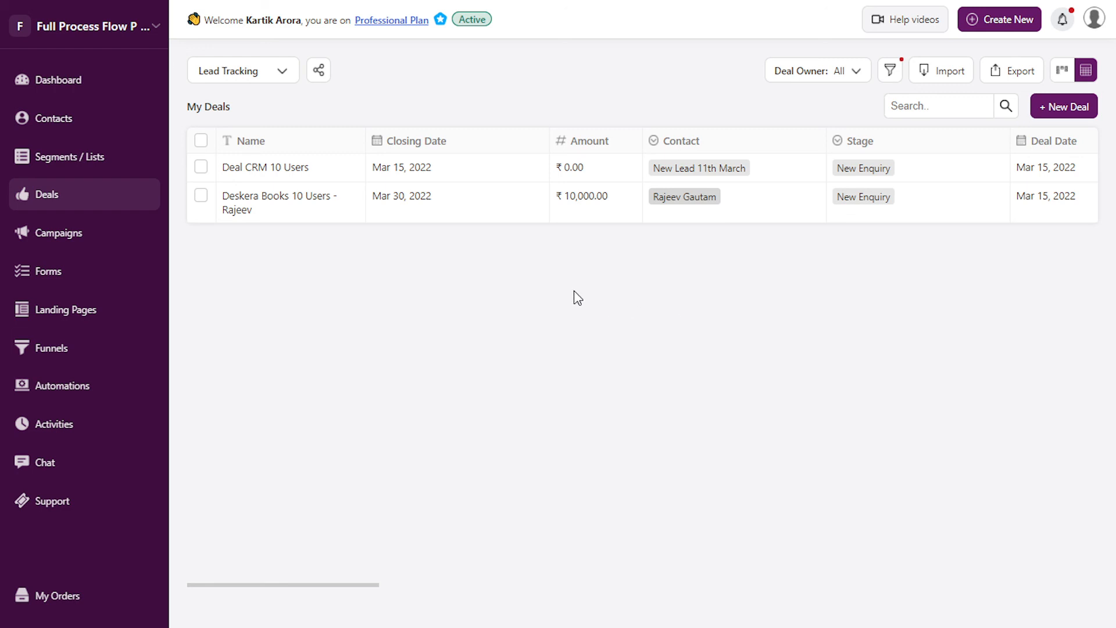